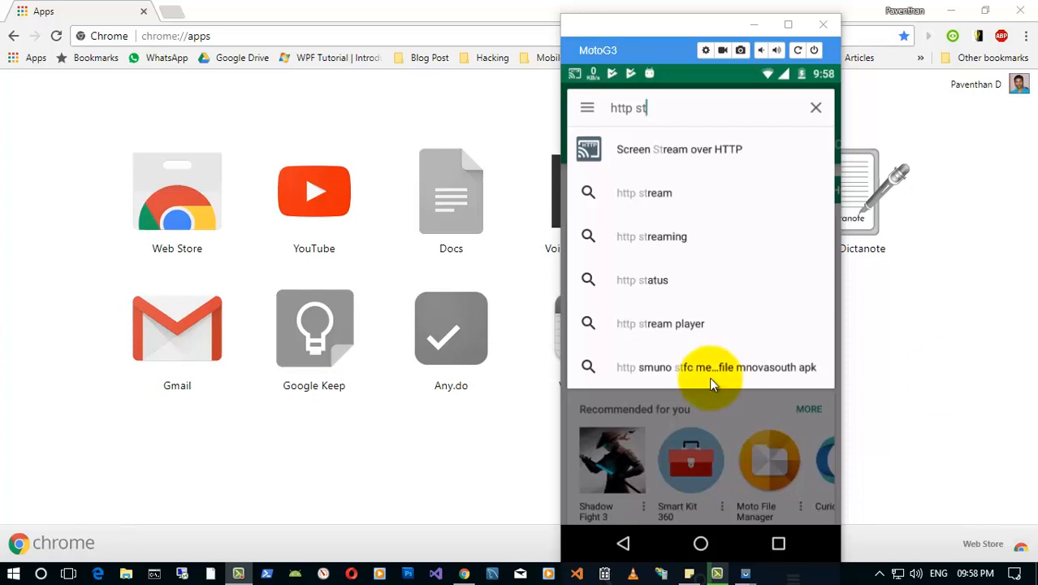
mouse_move(683, 240)
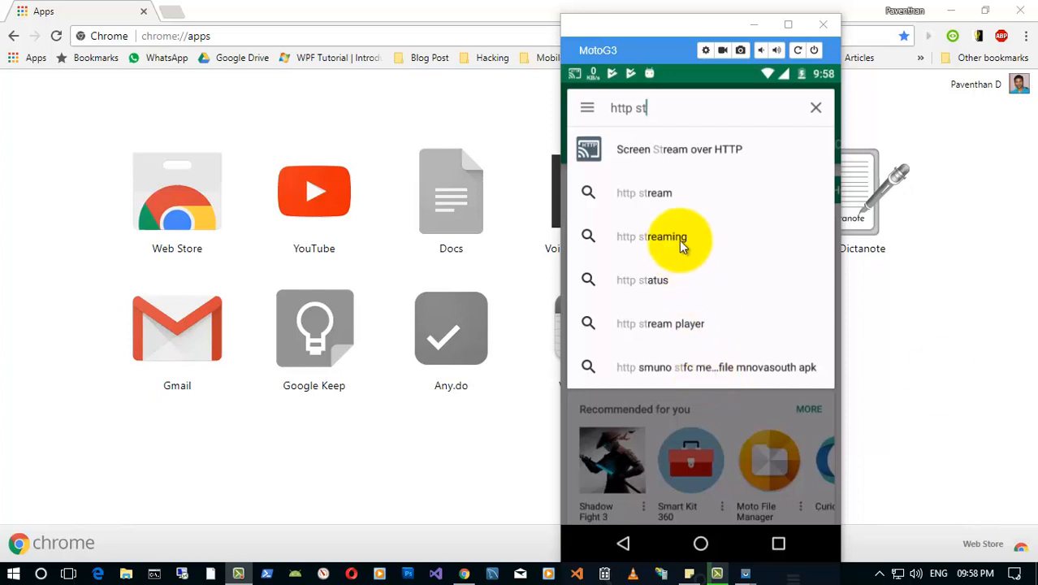
- Launch the installed Screen Stream over HTTP app from its store page, showing address 192.168.1.2:8080
left_click(666, 107)
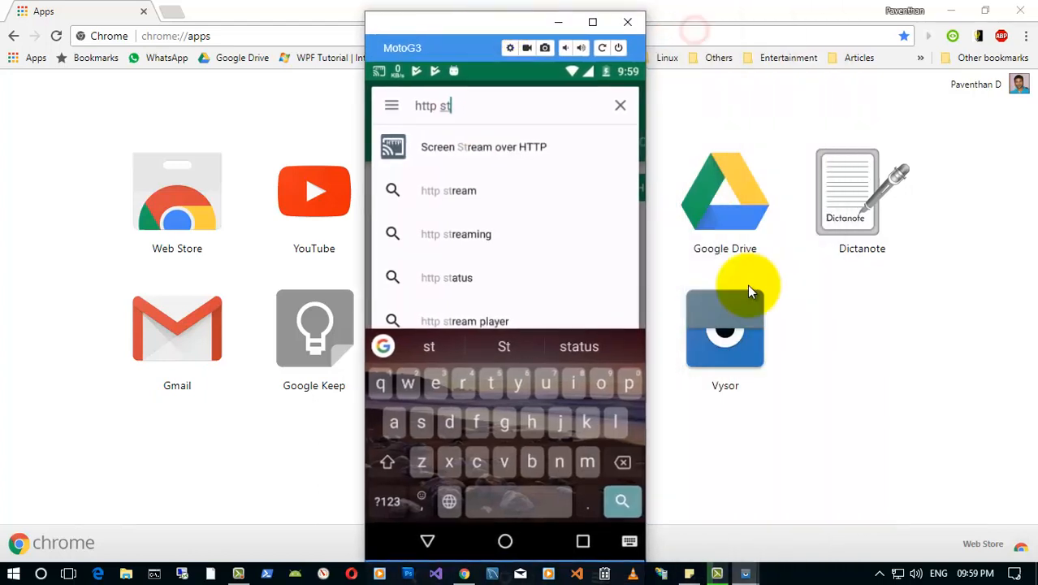
mouse_move(725, 384)
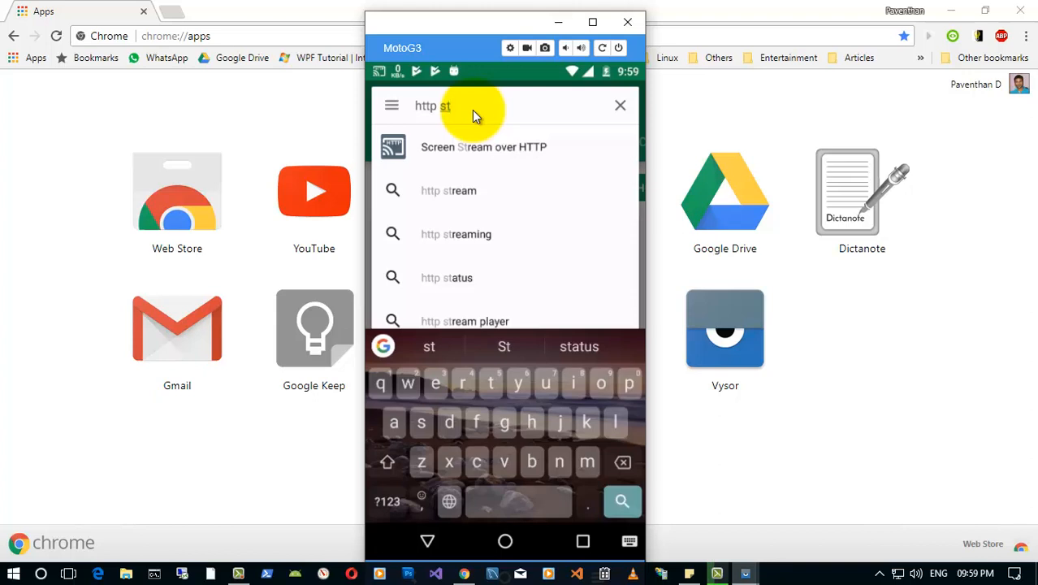
mouse_move(442, 155)
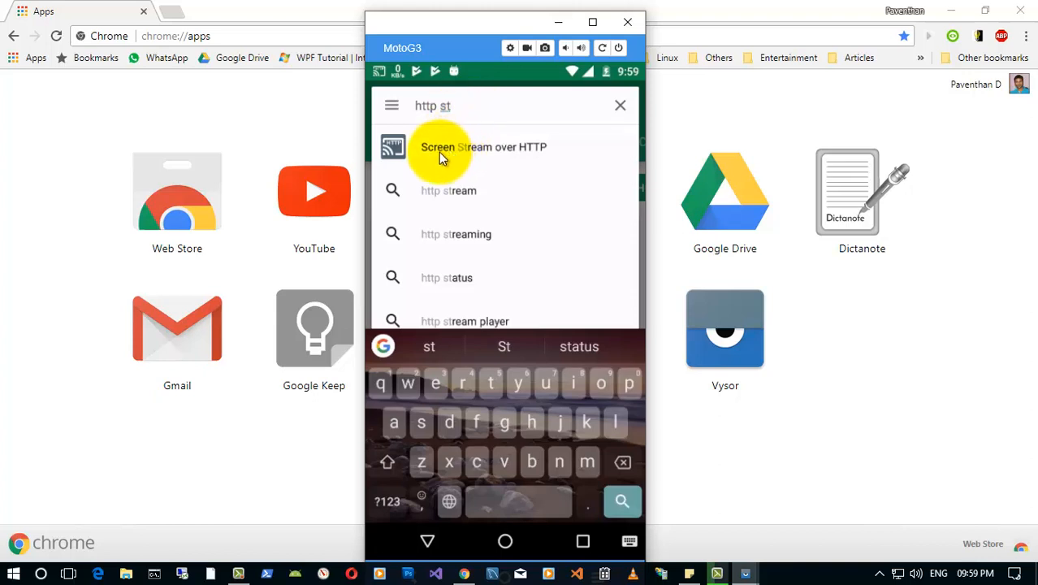
mouse_move(503, 156)
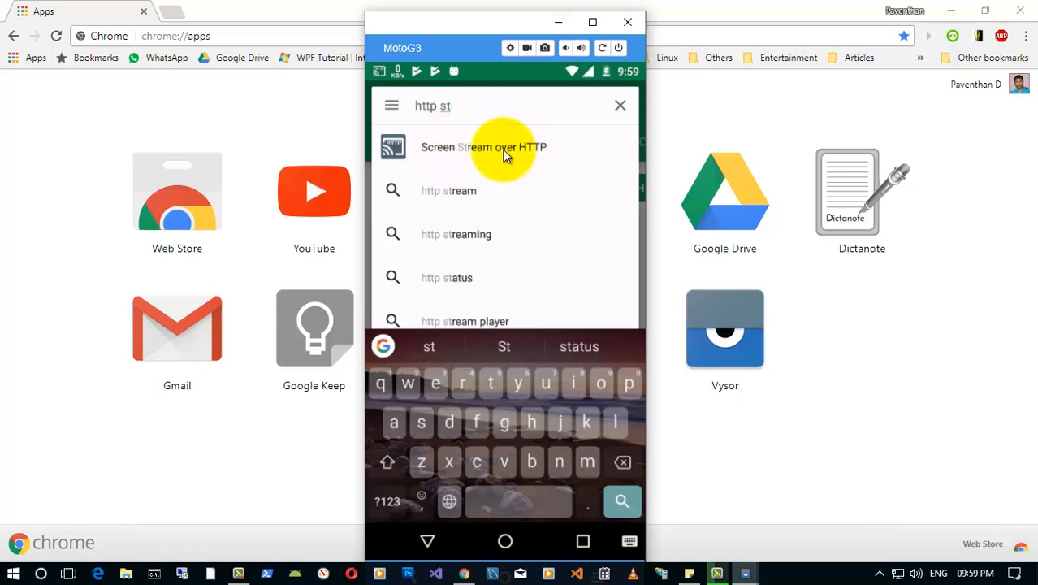
mouse_move(477, 154)
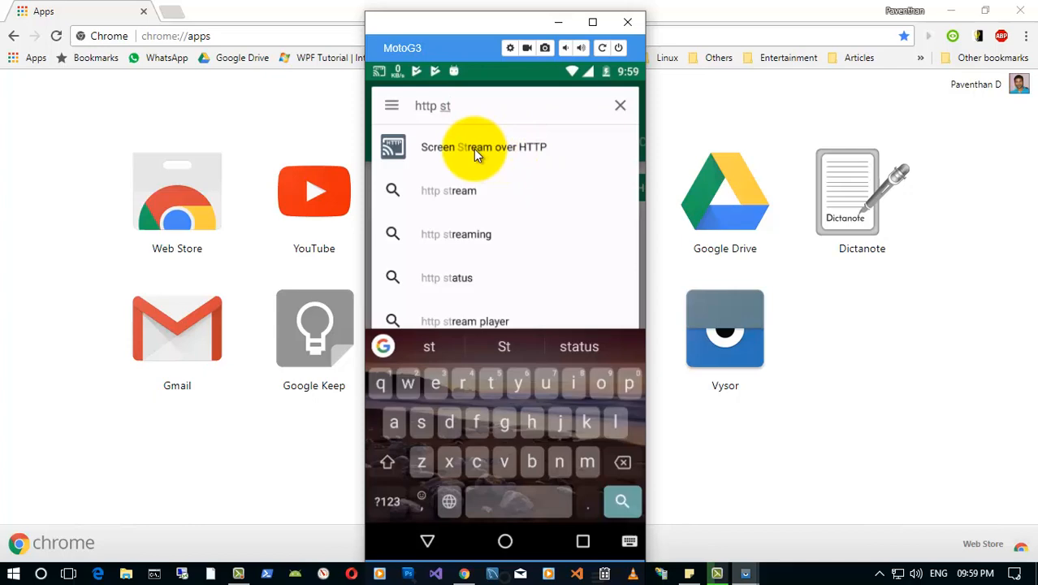
left_click(484, 146)
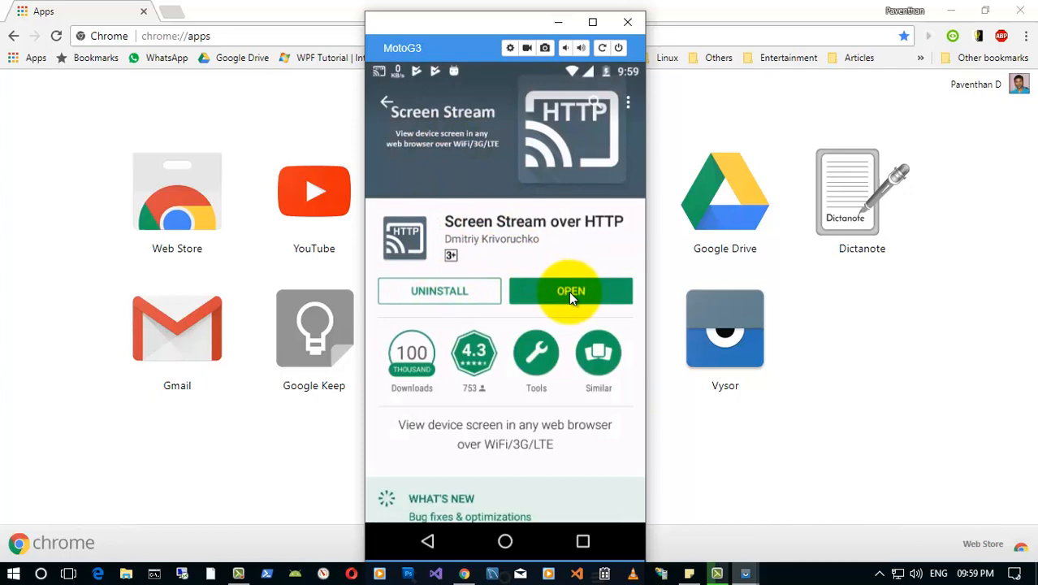
left_click(570, 291)
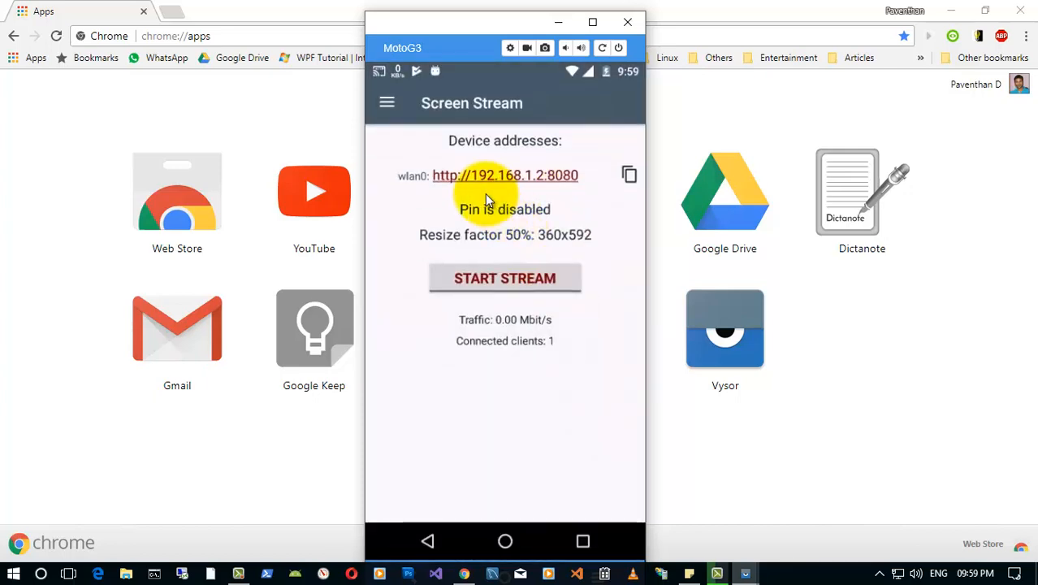
mouse_move(512, 266)
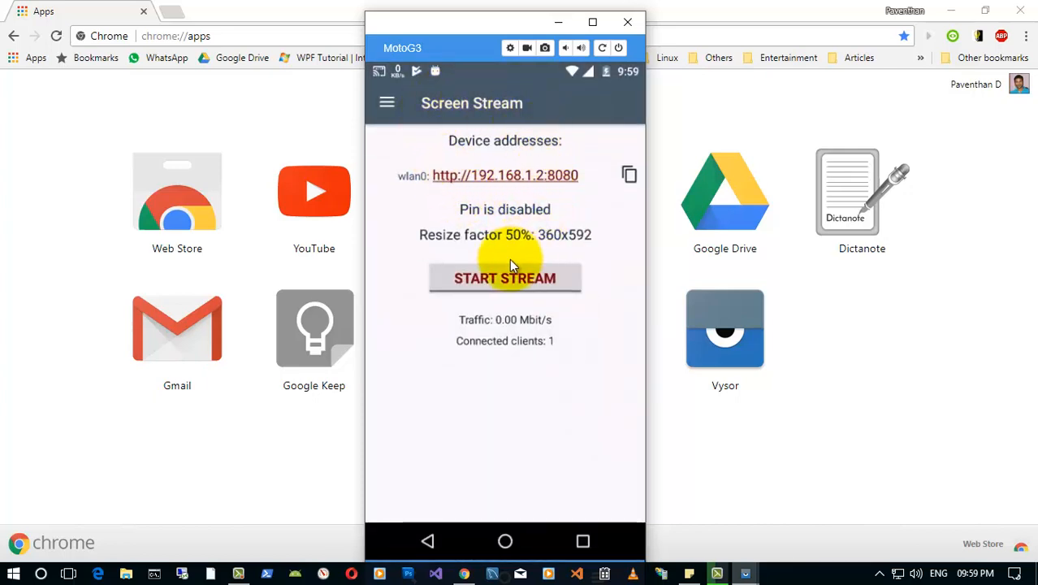
mouse_move(502, 247)
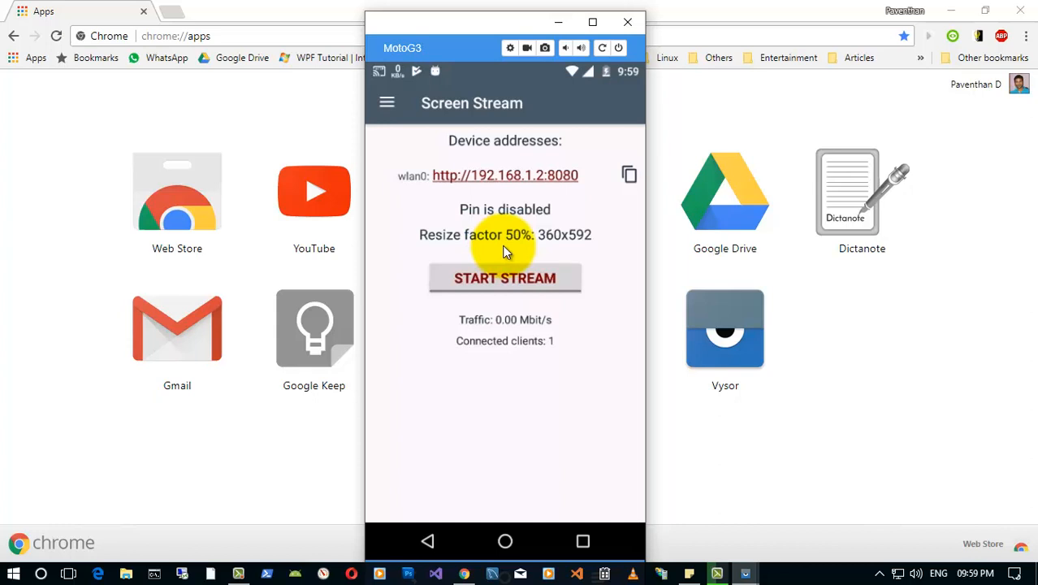
mouse_move(431, 203)
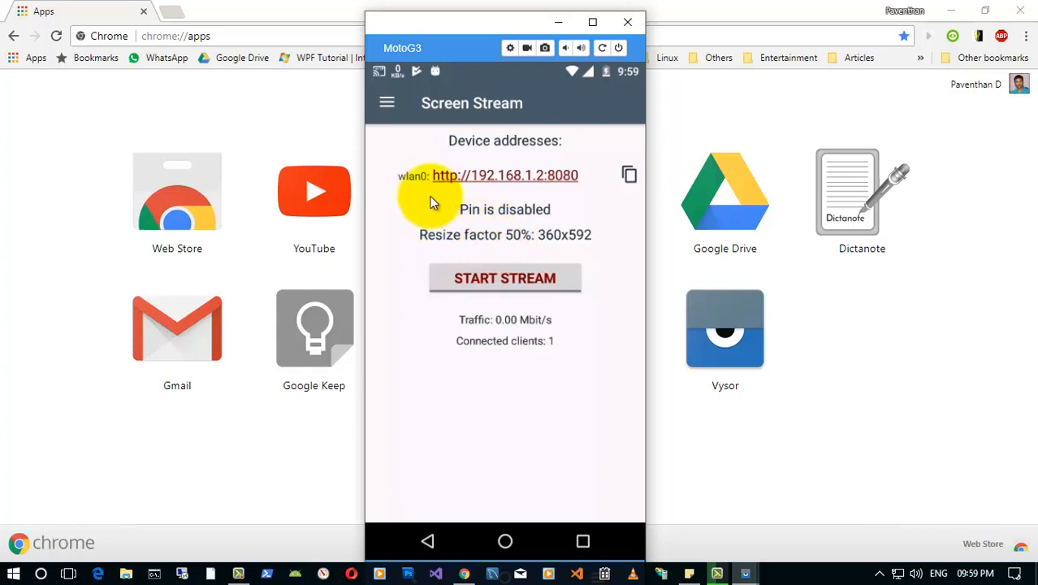
mouse_move(560, 195)
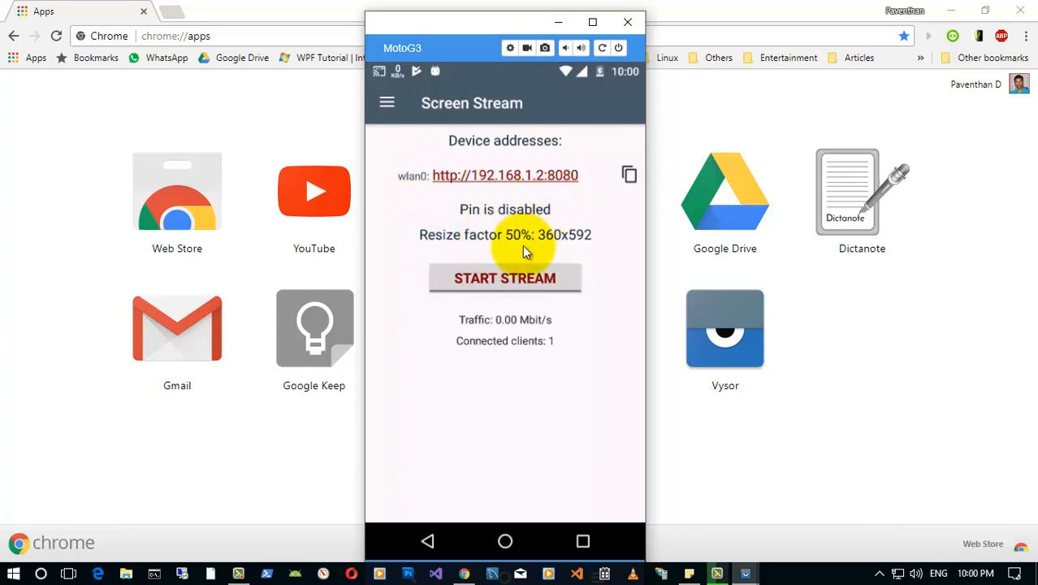
- Start the stream and approve the screen-capture prompt
left_click(504, 278)
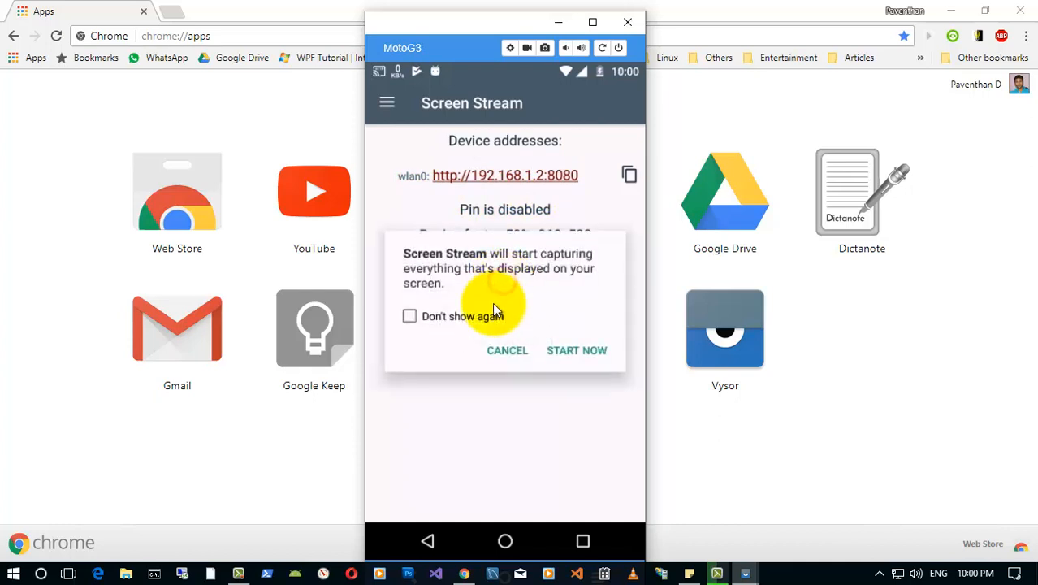
mouse_move(565, 335)
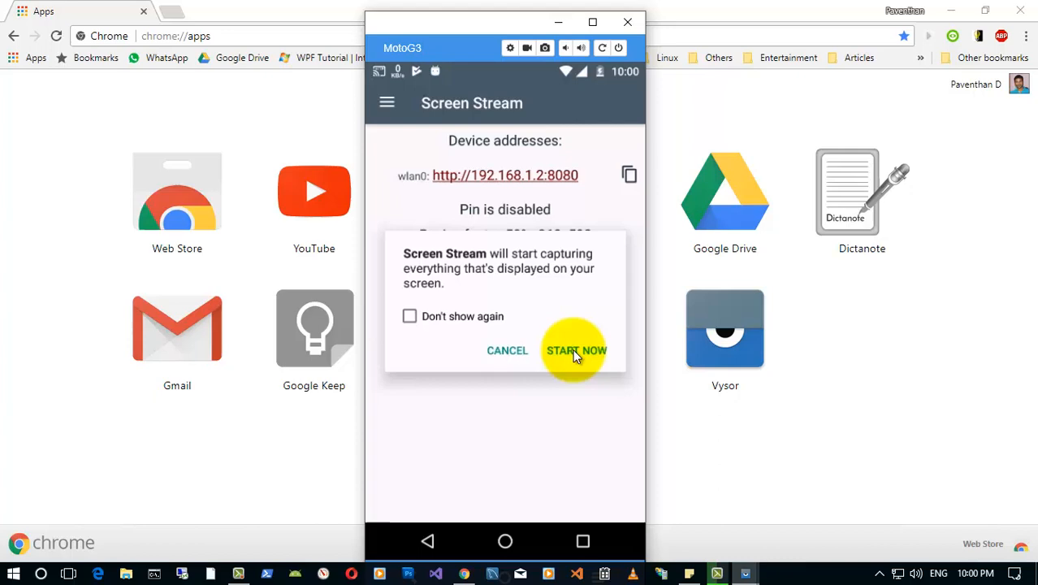
left_click(575, 351)
type("192.168.1.")
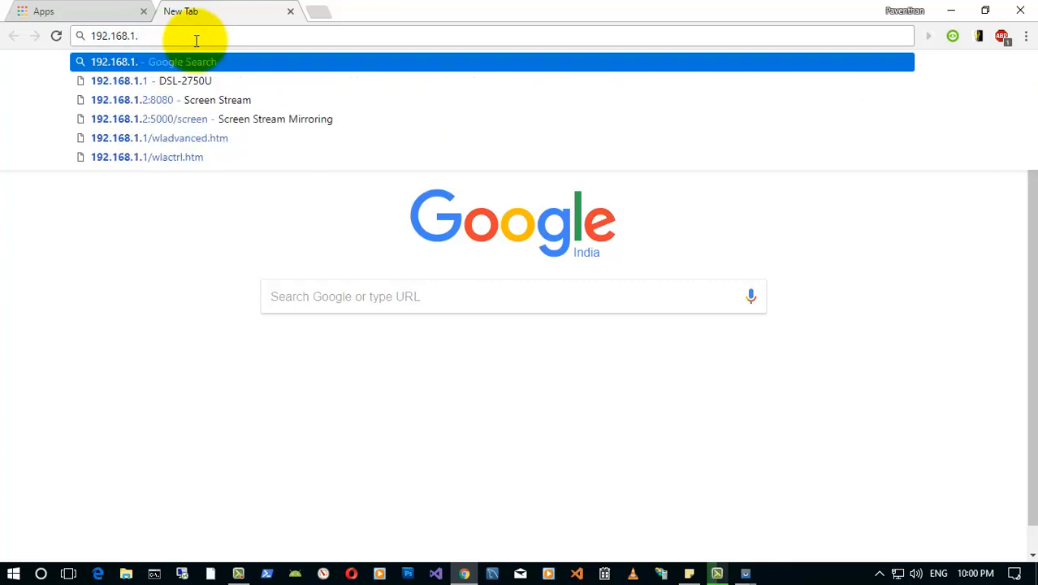
- Load 192.168.1.2:8080 in Chrome so the phone's home screen streams live in the tab
type("1")
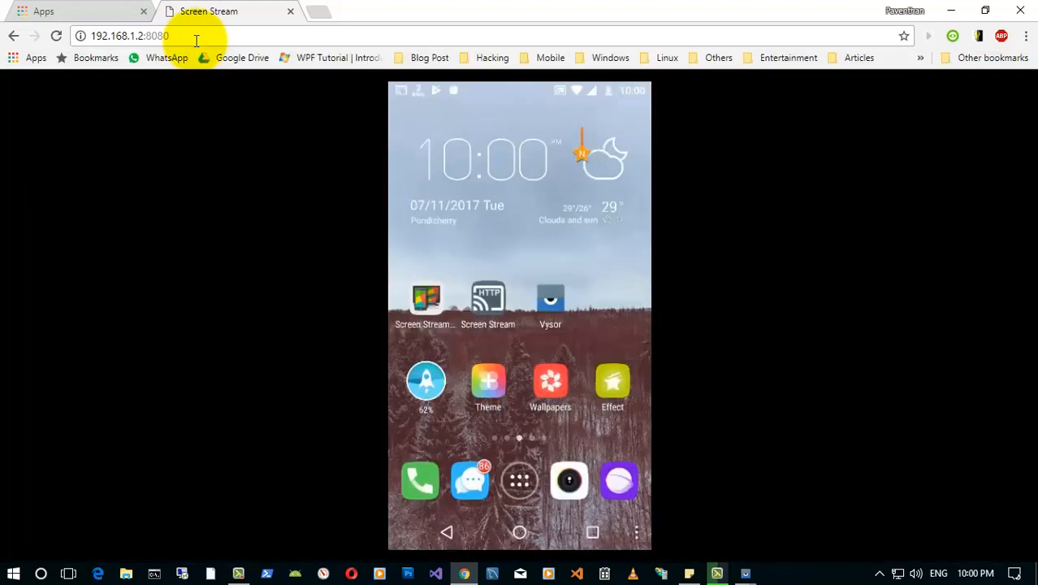
mouse_move(611, 310)
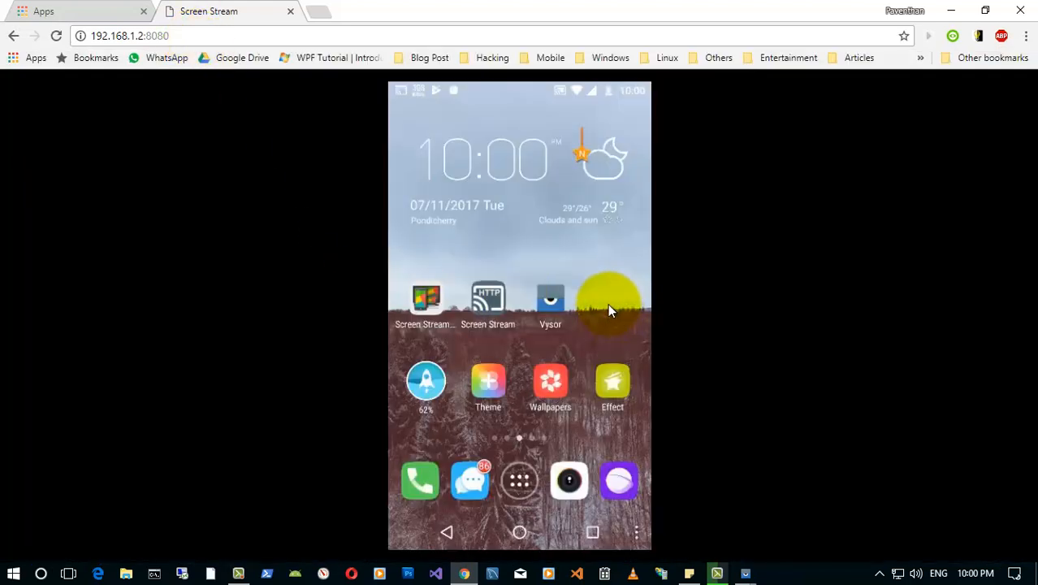
left_click(520, 479)
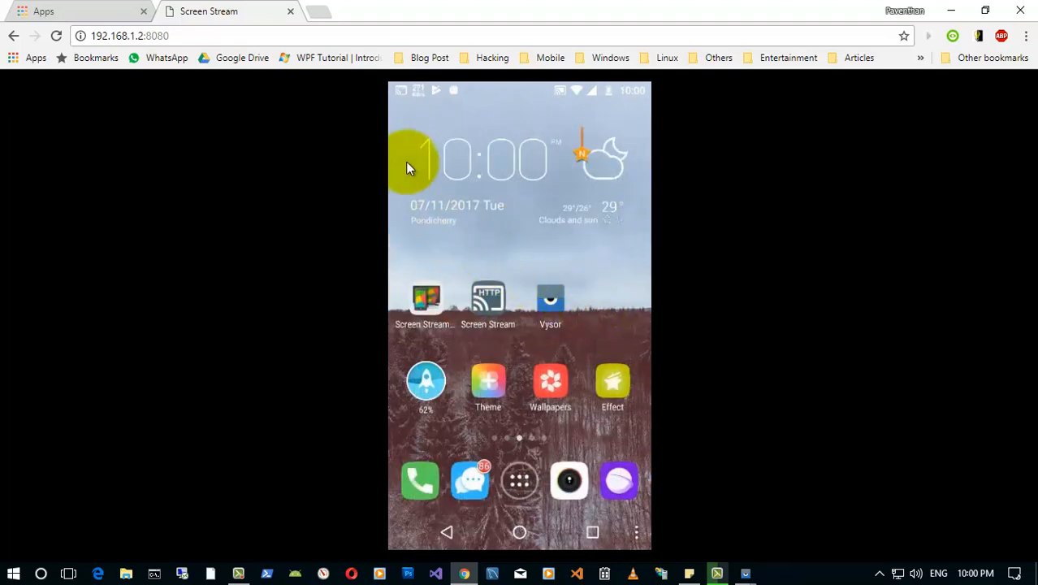
mouse_move(456, 120)
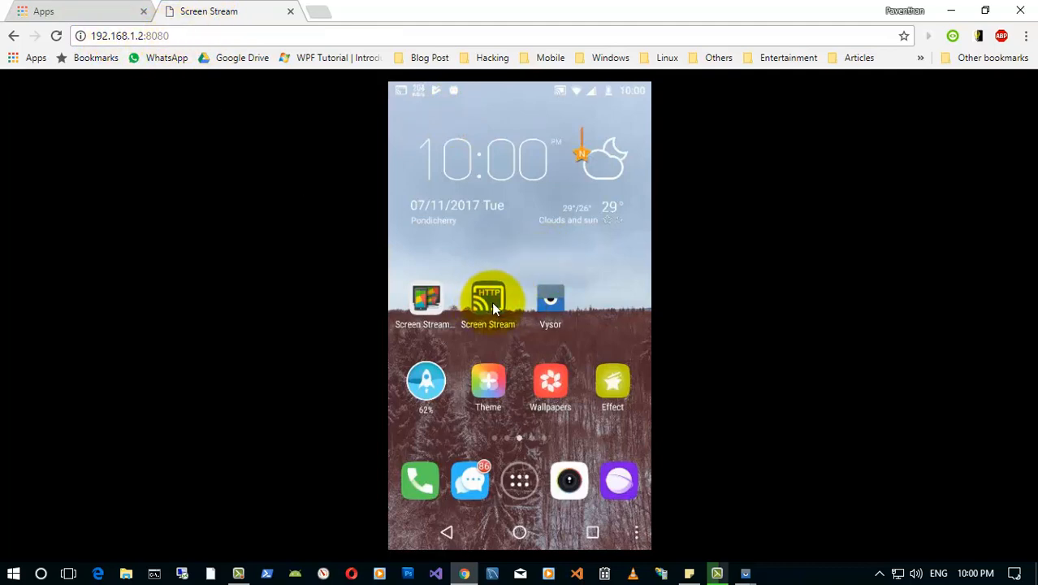
- Reach the app's Settings screen through the navigation drawer
left_click(487, 300)
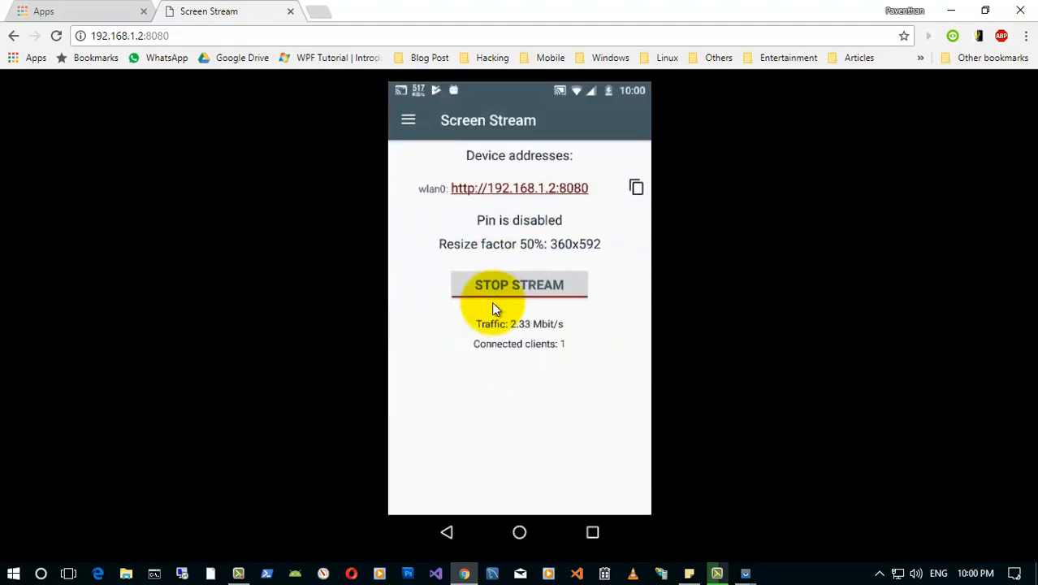
left_click(408, 120)
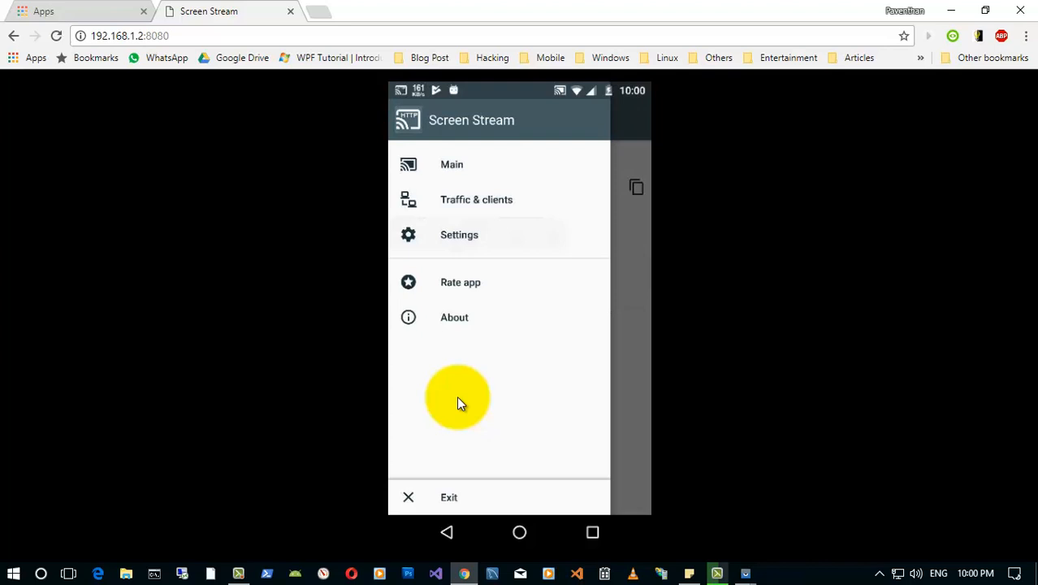
left_click(458, 234)
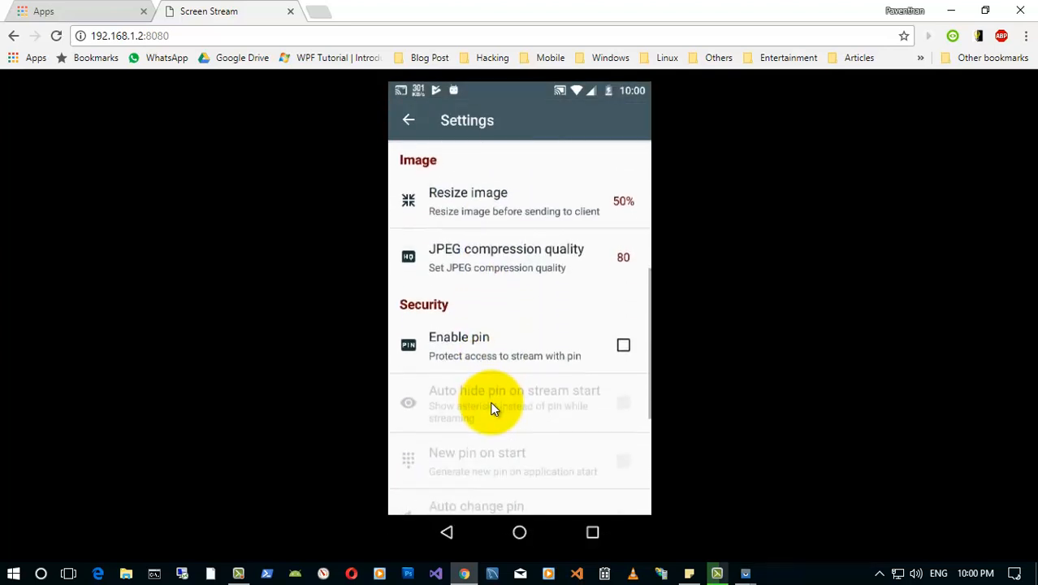
- Browse the Resize image, JPEG quality and Enable pin settings
scroll("down", 3)
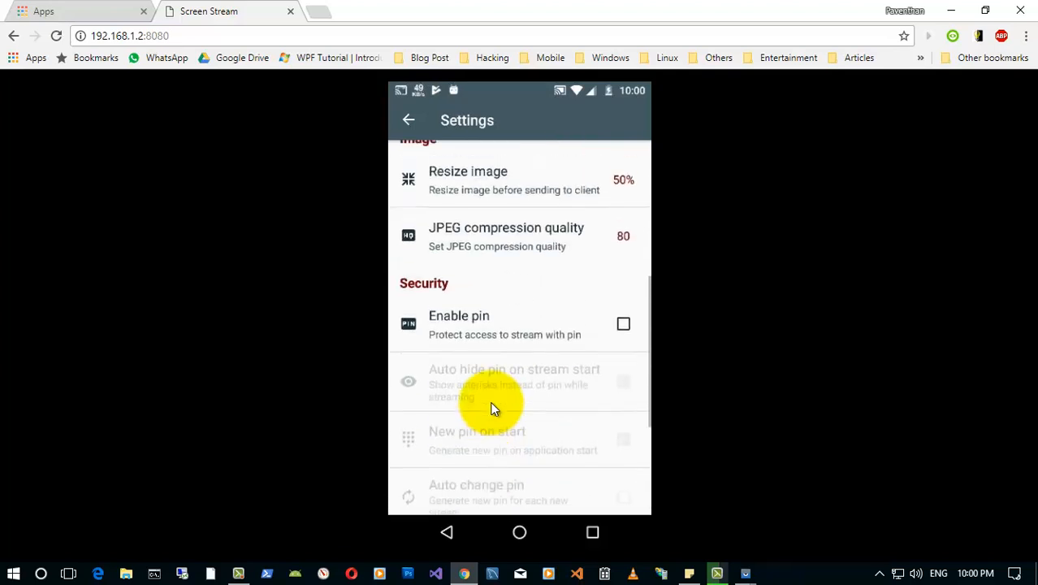
scroll("up", 3)
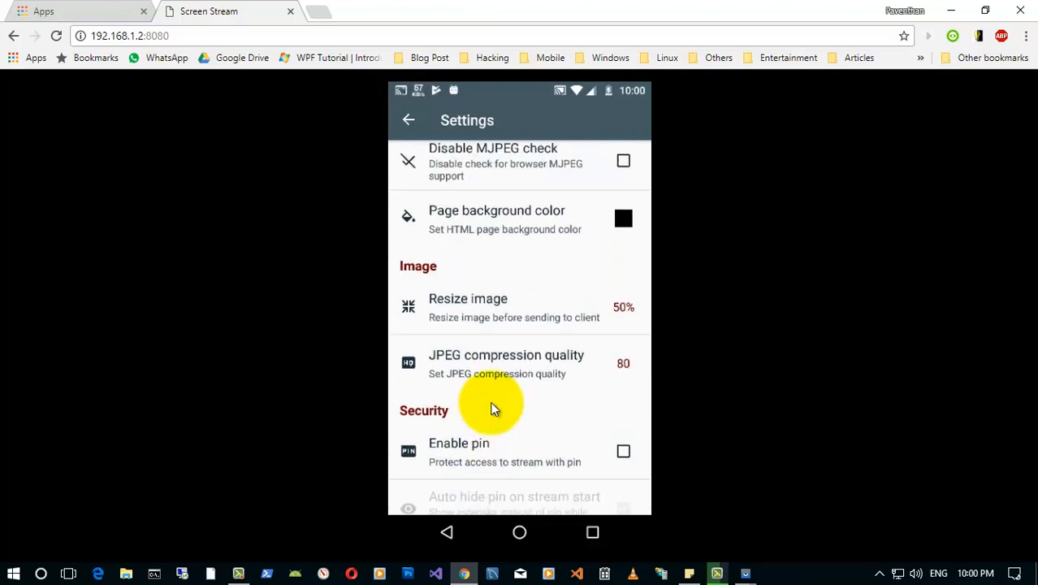
scroll("up", 3)
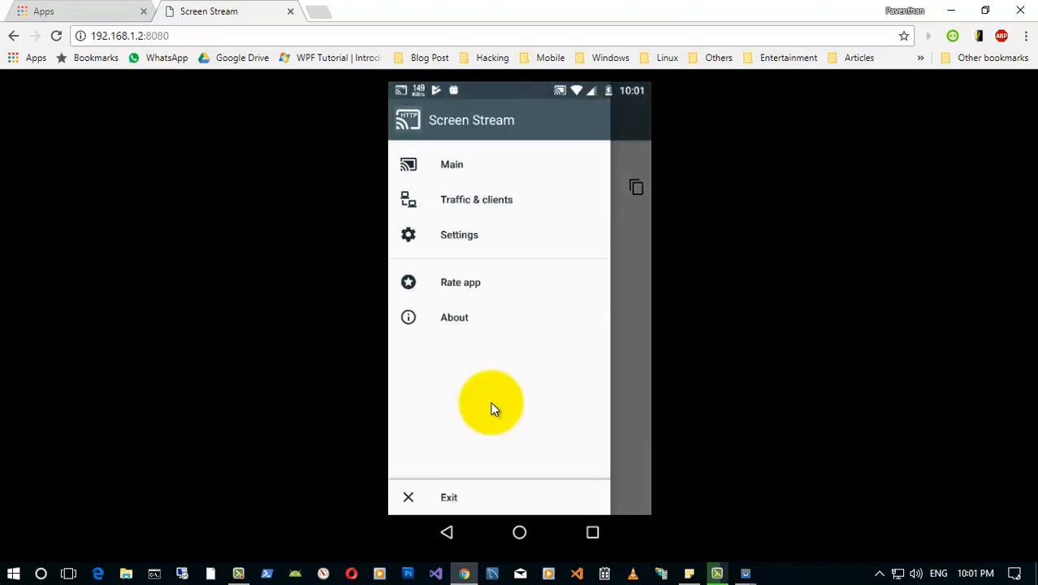
- Show the Traffic & clients page with its traffic graph and one connected client
left_click(476, 198)
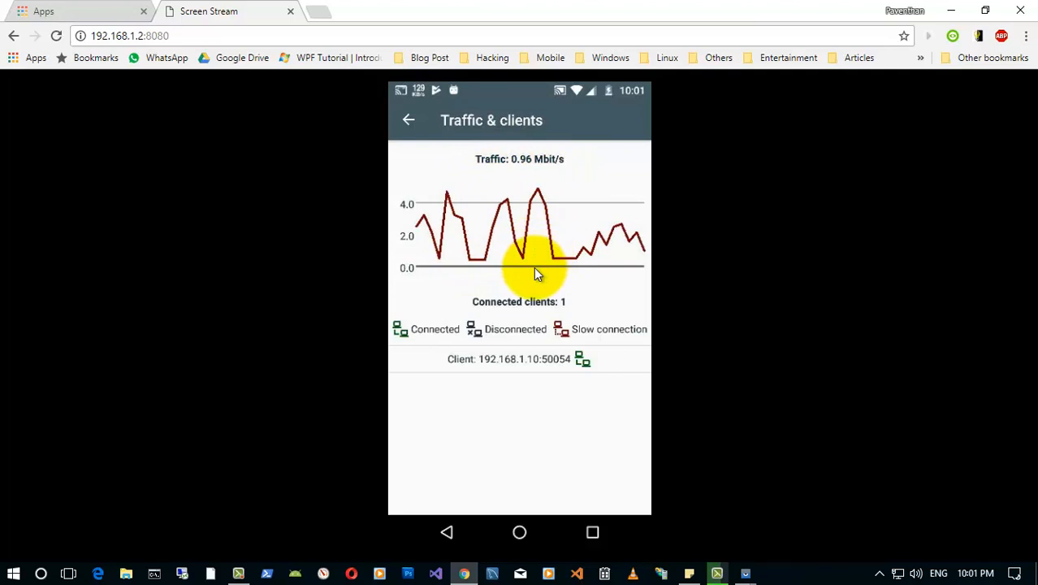
mouse_move(520, 307)
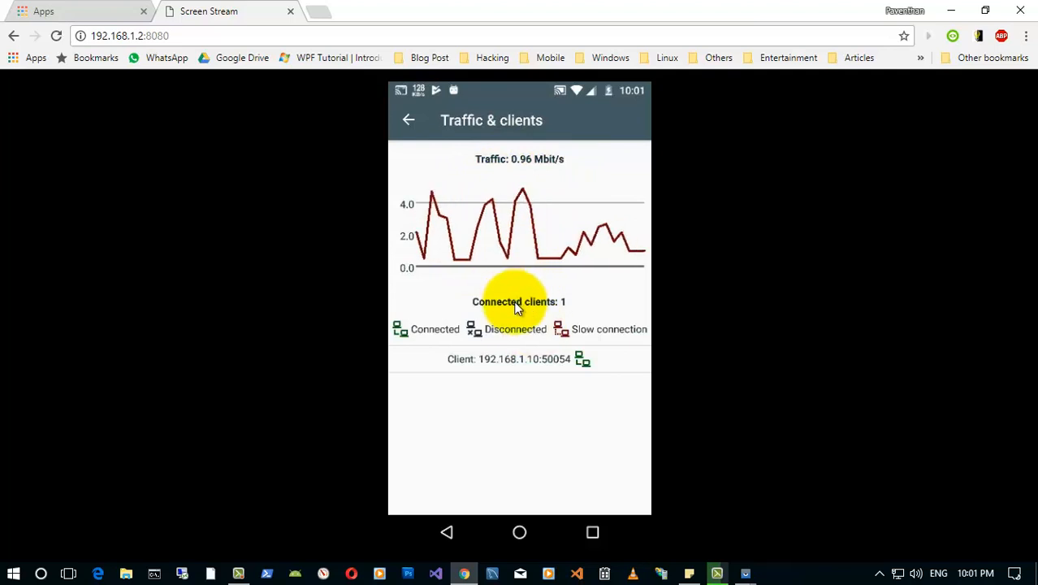
mouse_move(451, 218)
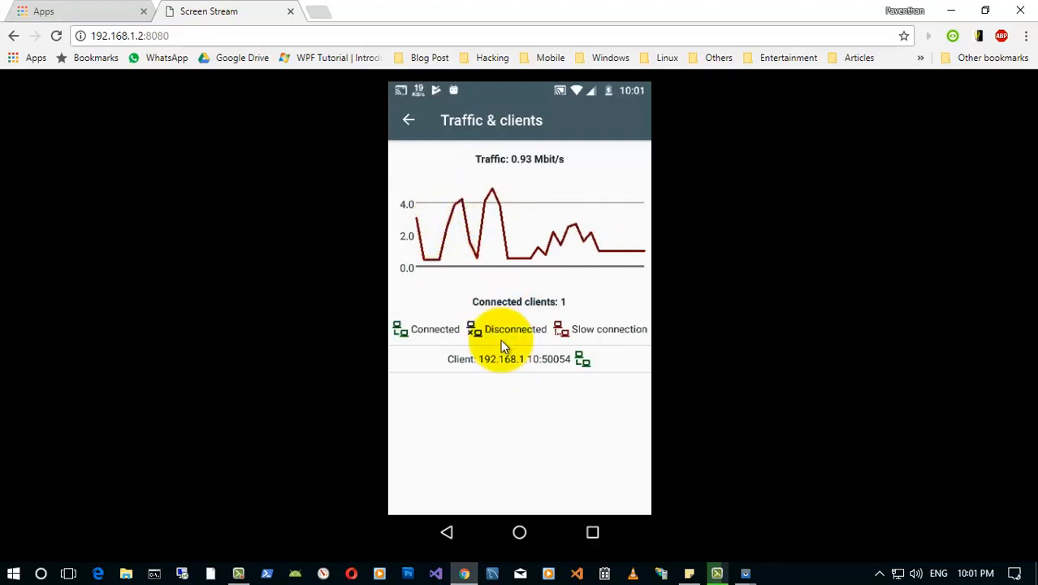
mouse_move(511, 373)
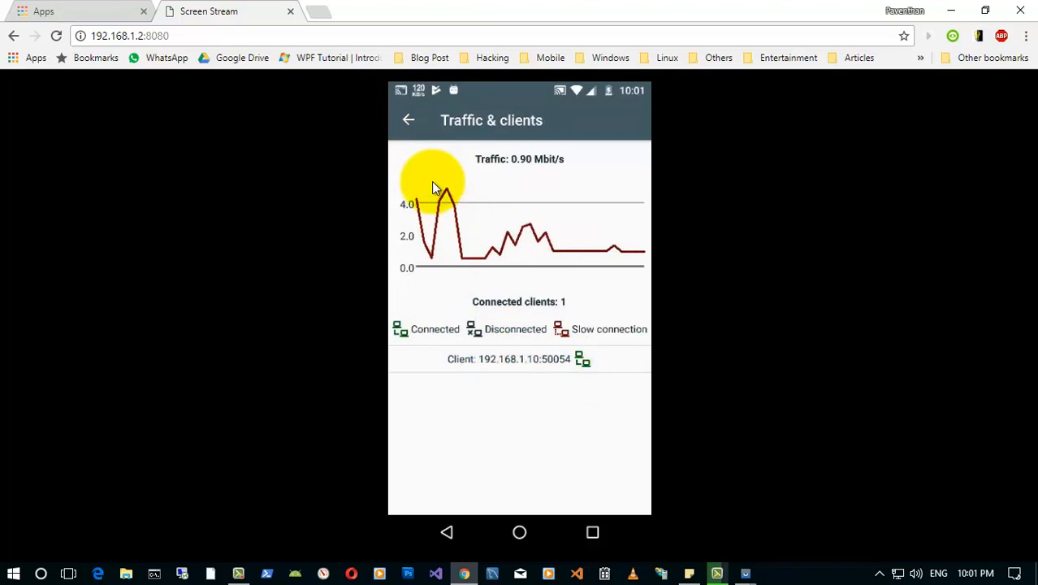
- Return to the main screen showing the device address, disabled PIN and one connected client
left_click(407, 120)
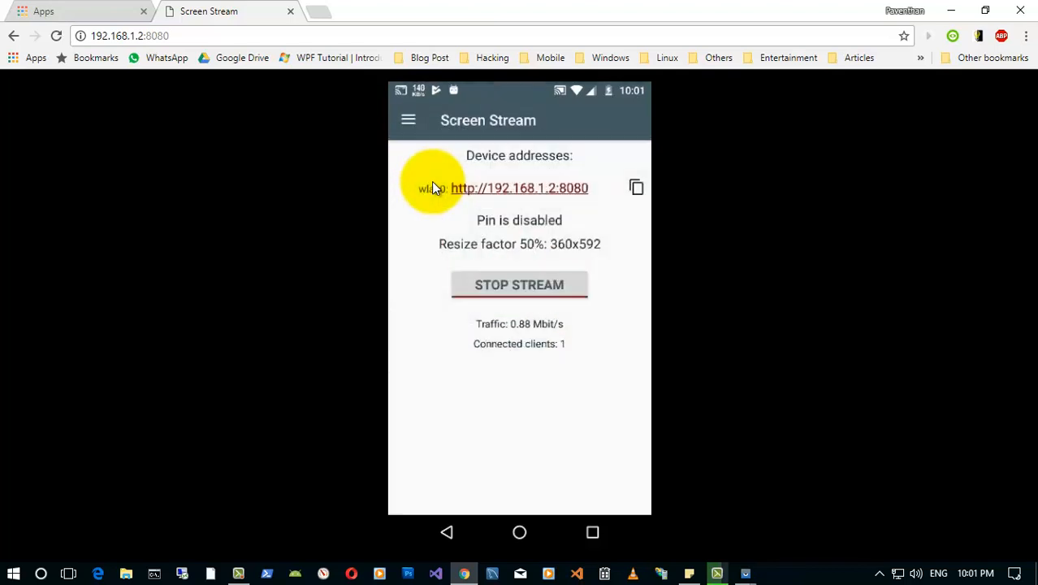
mouse_move(487, 208)
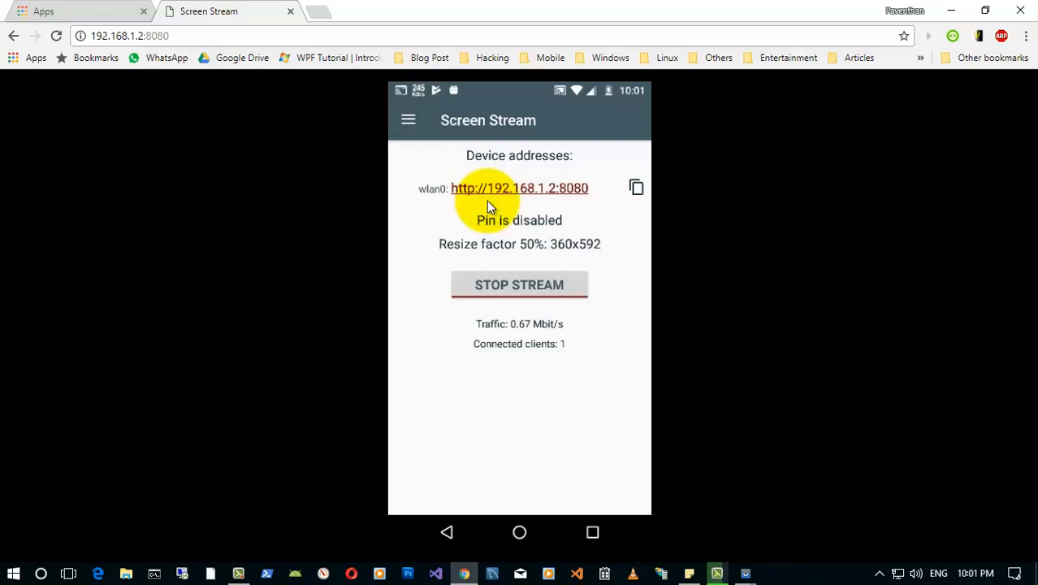
mouse_move(534, 172)
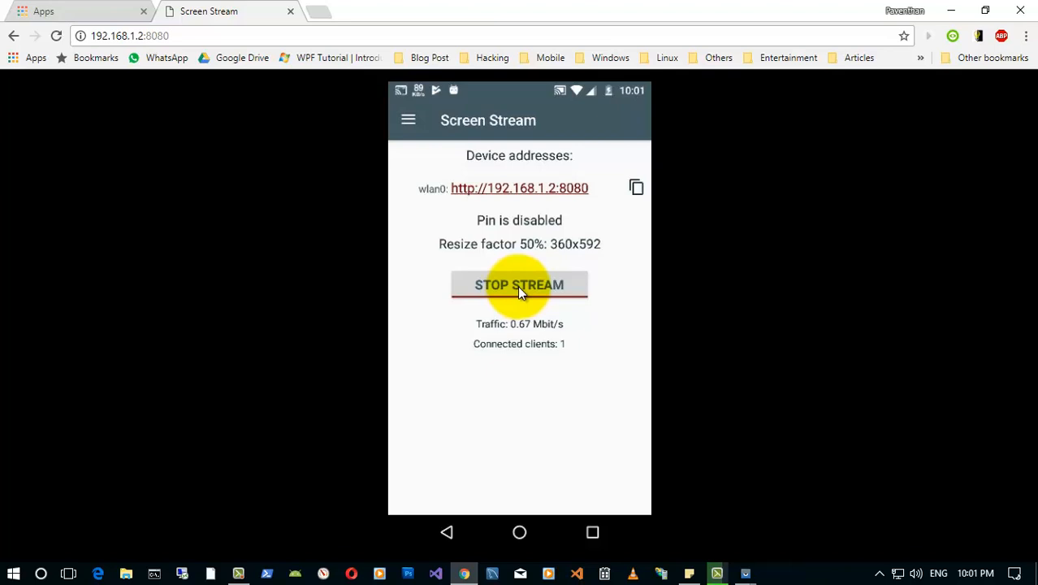
mouse_move(416, 128)
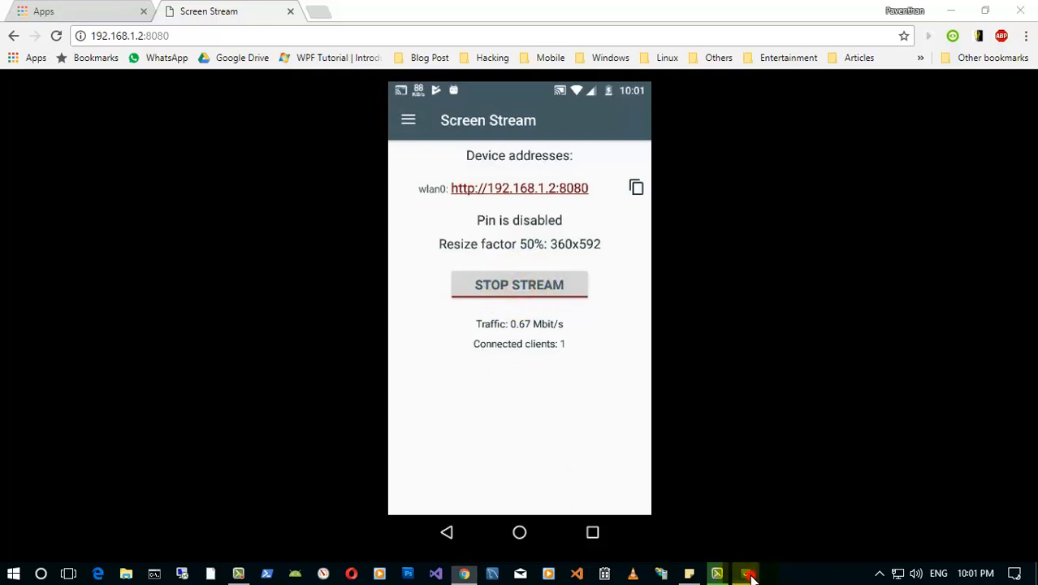
left_click(746, 571)
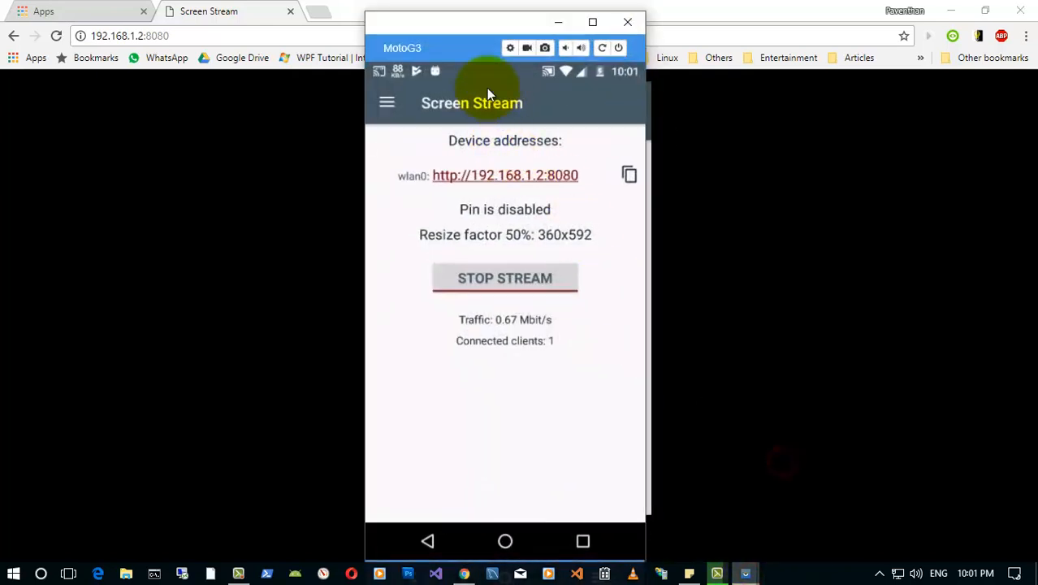
mouse_move(525, 122)
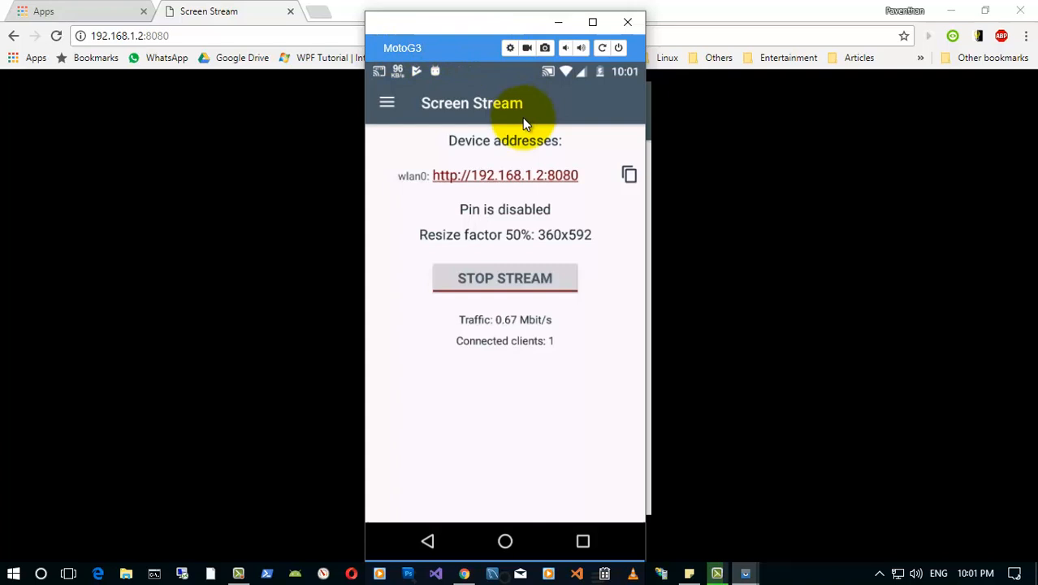
left_click(386, 102)
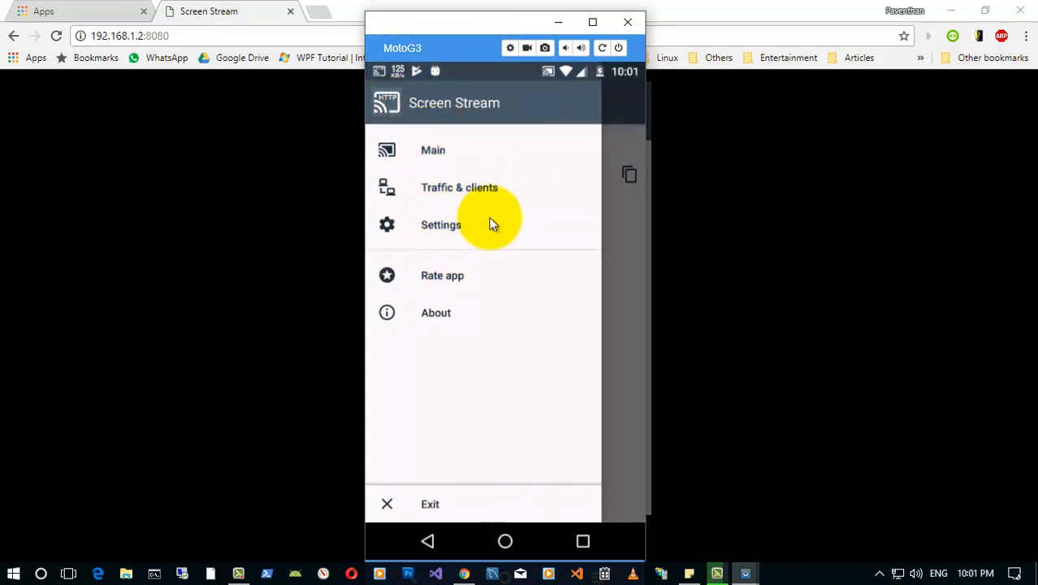
mouse_move(433, 149)
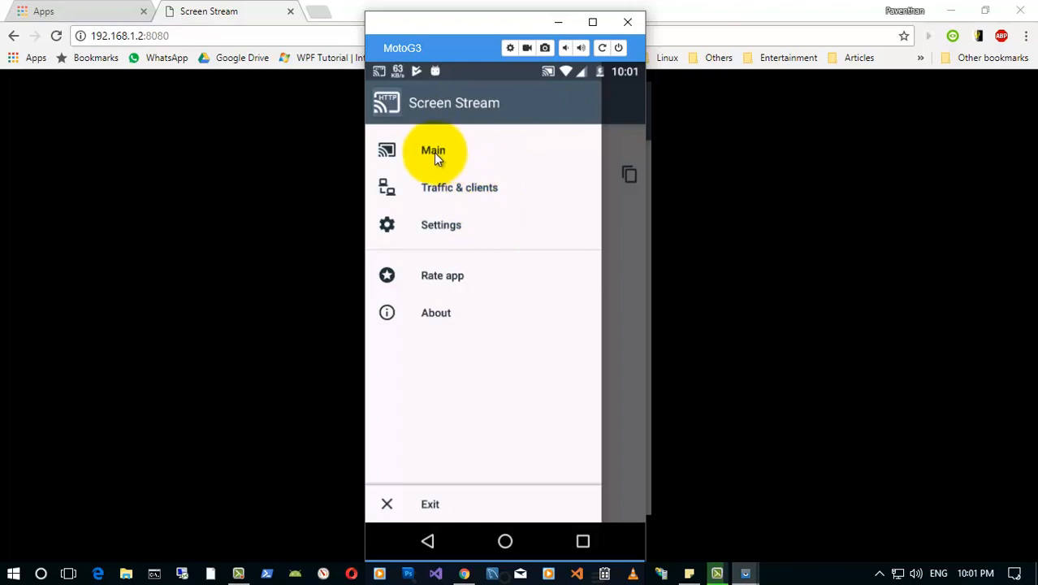
left_click(432, 149)
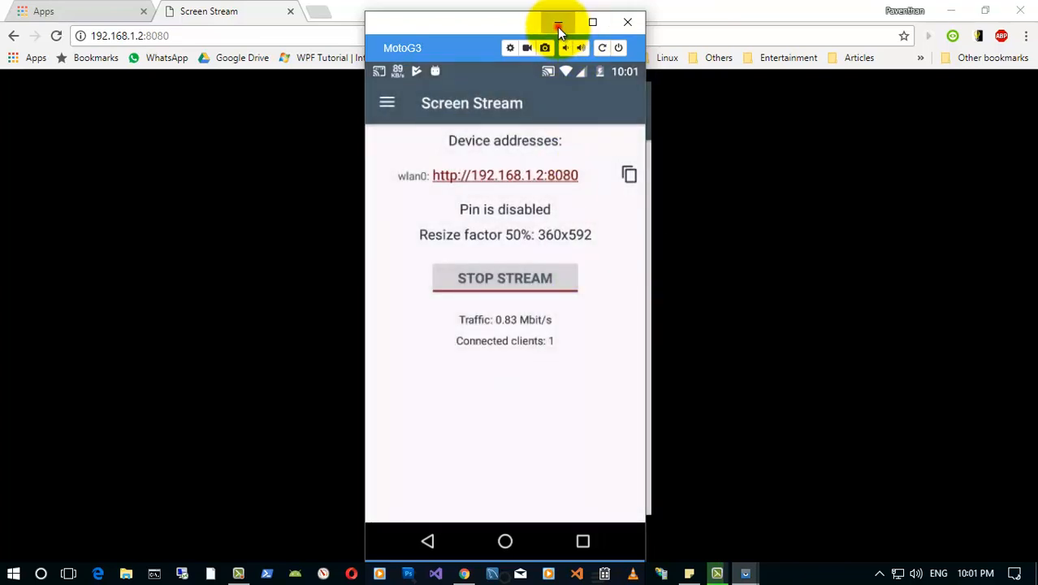
left_click(559, 23)
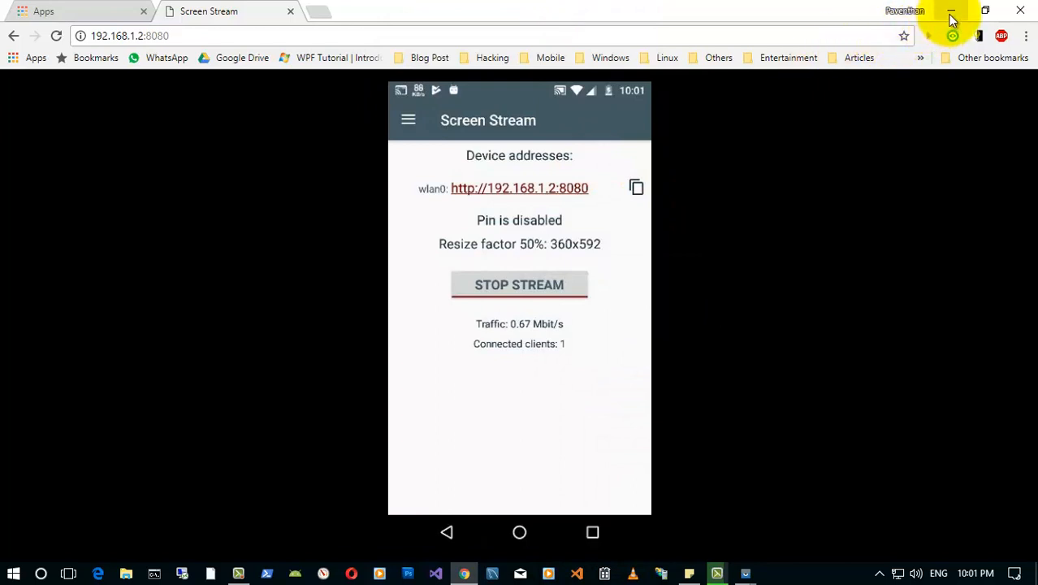
mouse_move(625, 247)
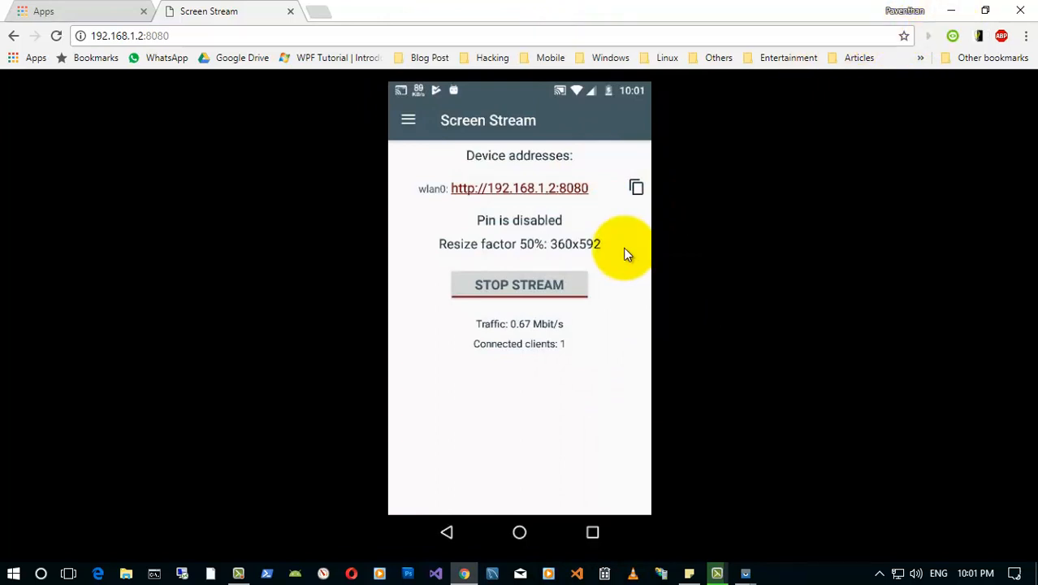
mouse_move(549, 374)
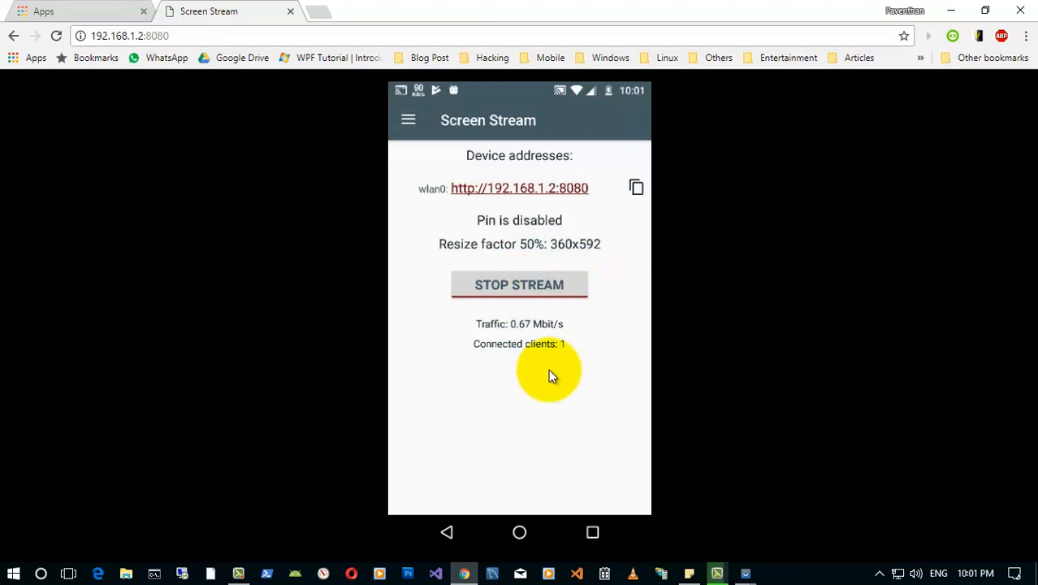
mouse_move(593, 283)
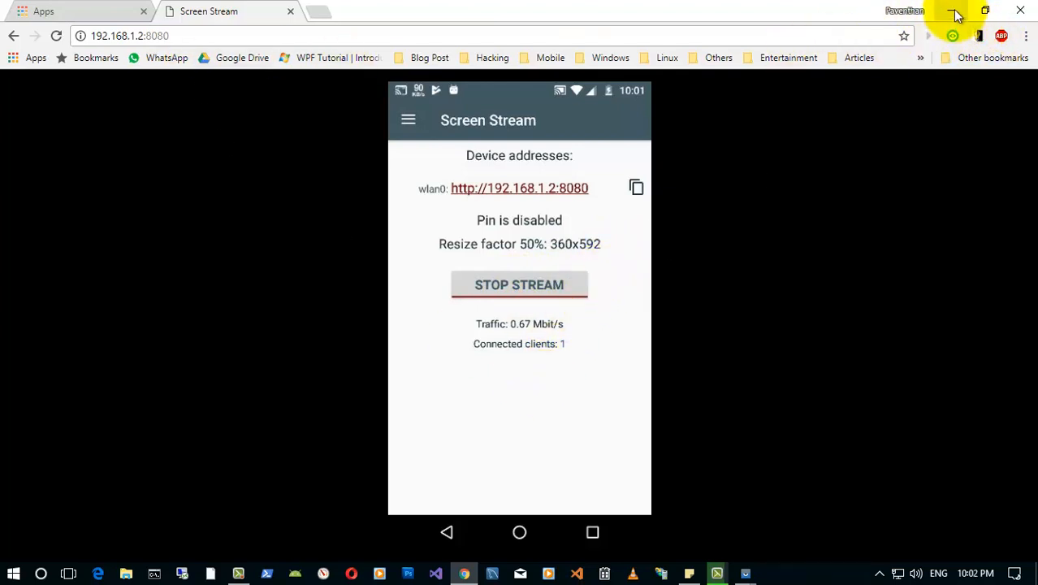
mouse_move(958, 13)
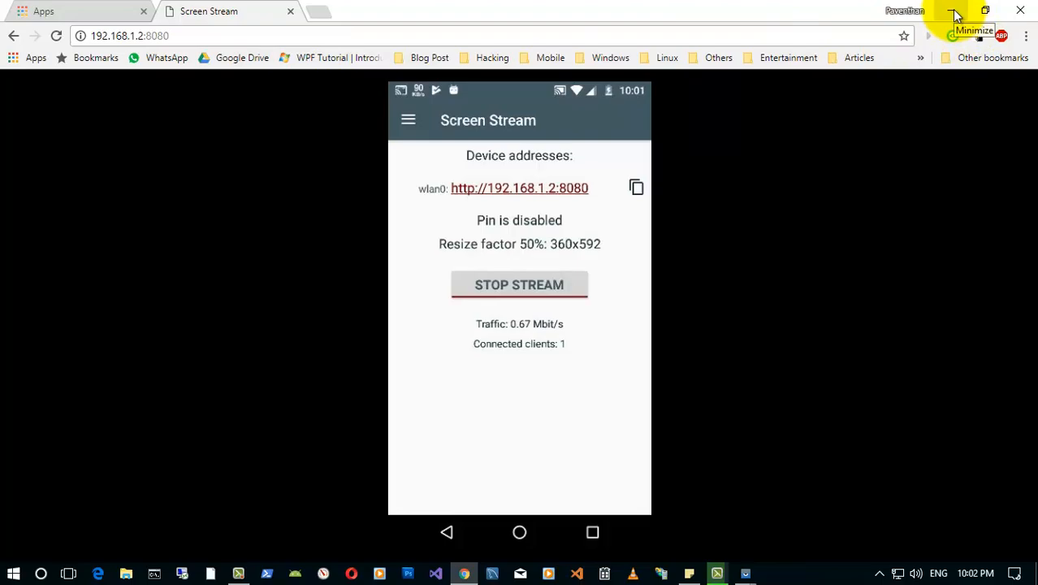